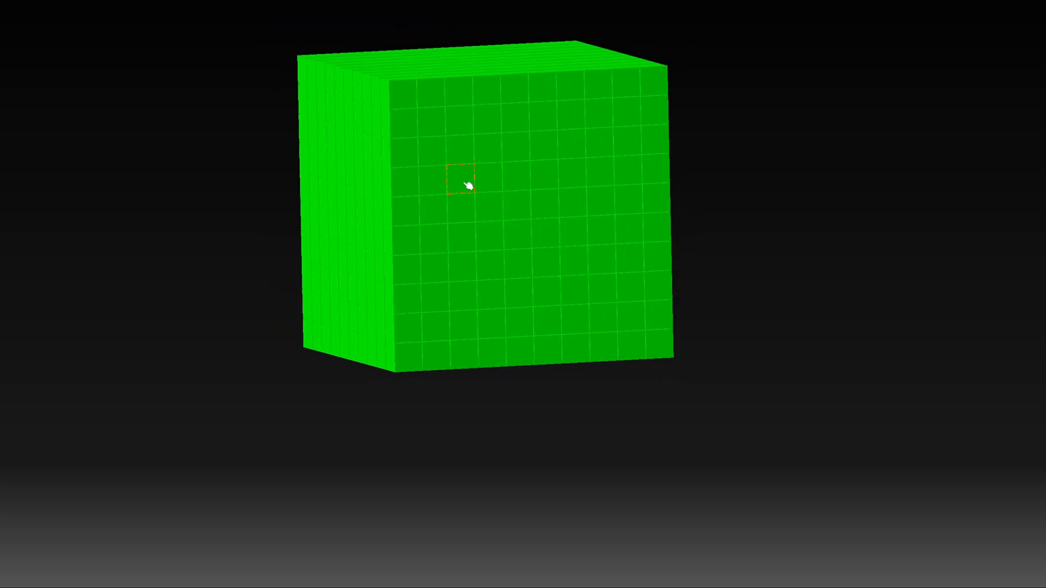
pyautogui.moveTo(610, 174)
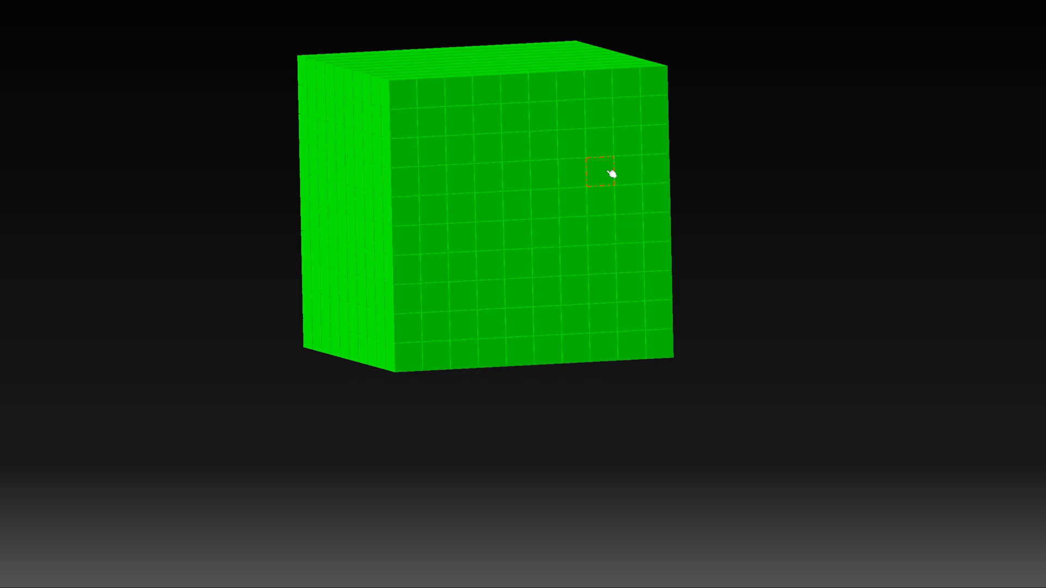
pyautogui.moveTo(541, 179)
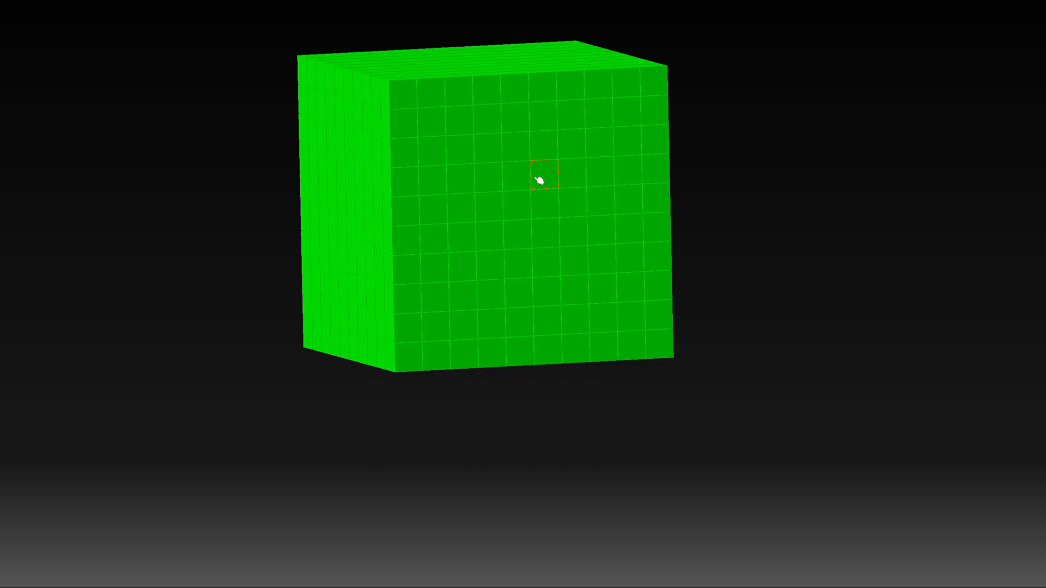
pyautogui.moveTo(433, 183)
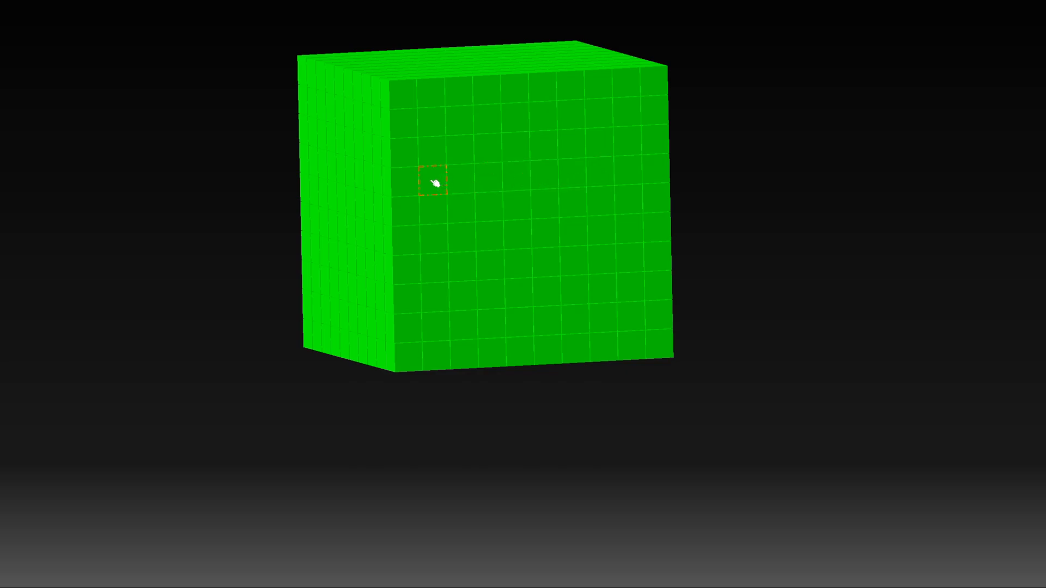
pyautogui.moveTo(435, 263)
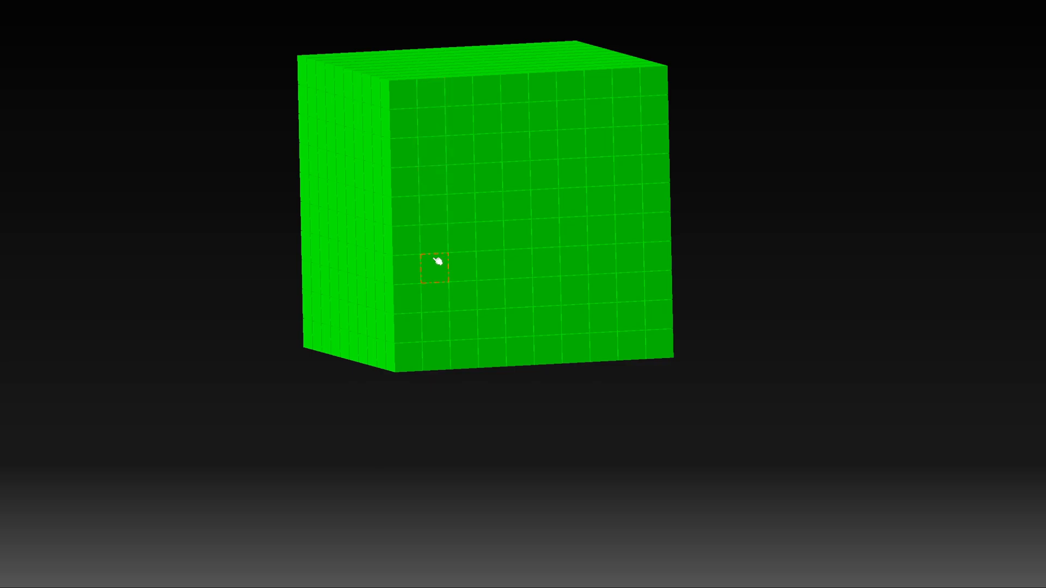
pyautogui.moveTo(379, 295)
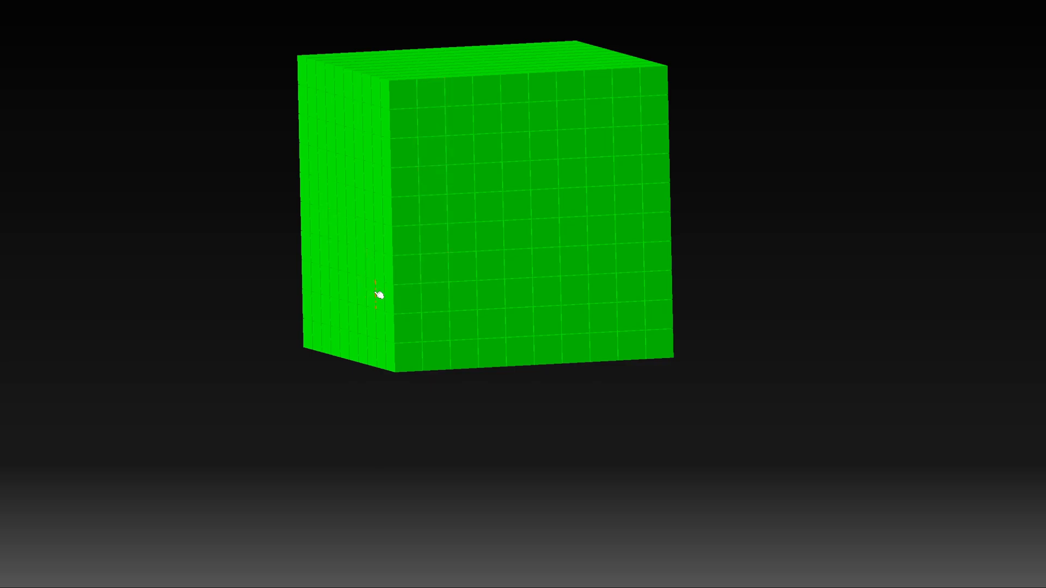
# Show the green grid cube cut by the tilted slicing plane with the red wireframe box.
pyautogui.click(492, 264)
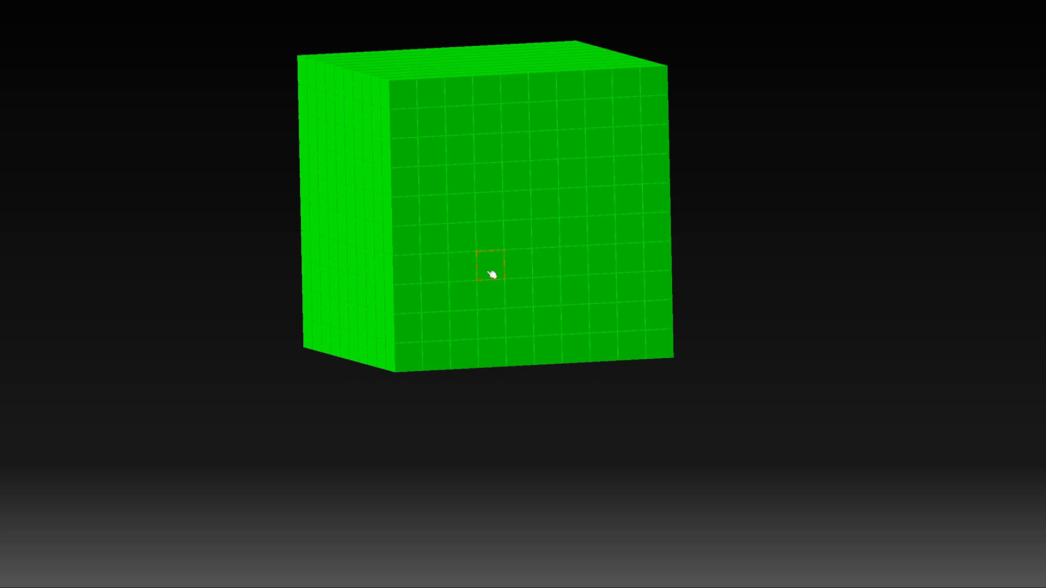
pyautogui.moveTo(605, 111)
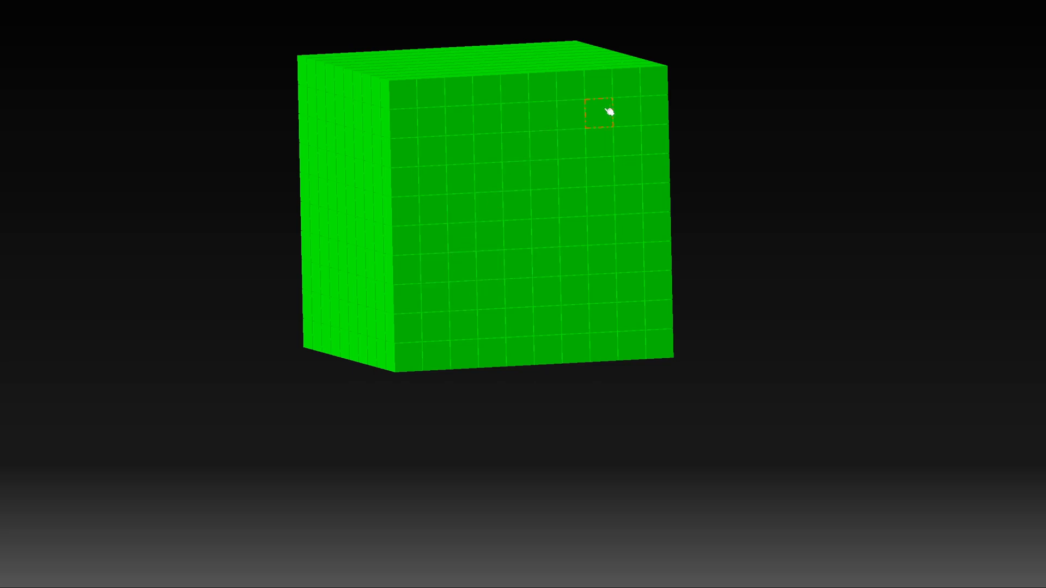
pyautogui.moveTo(433, 265)
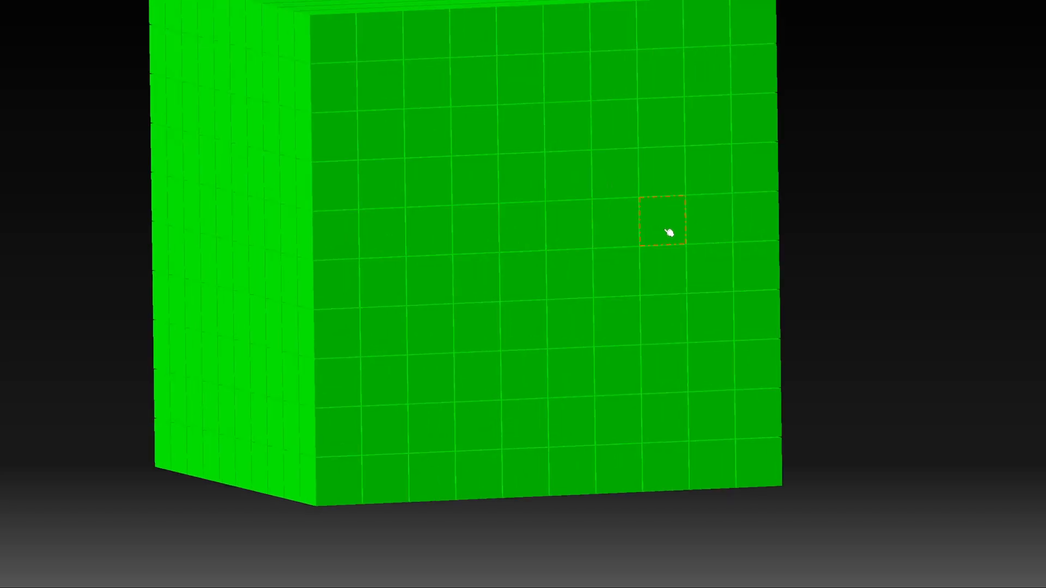
pyautogui.moveTo(527, 87)
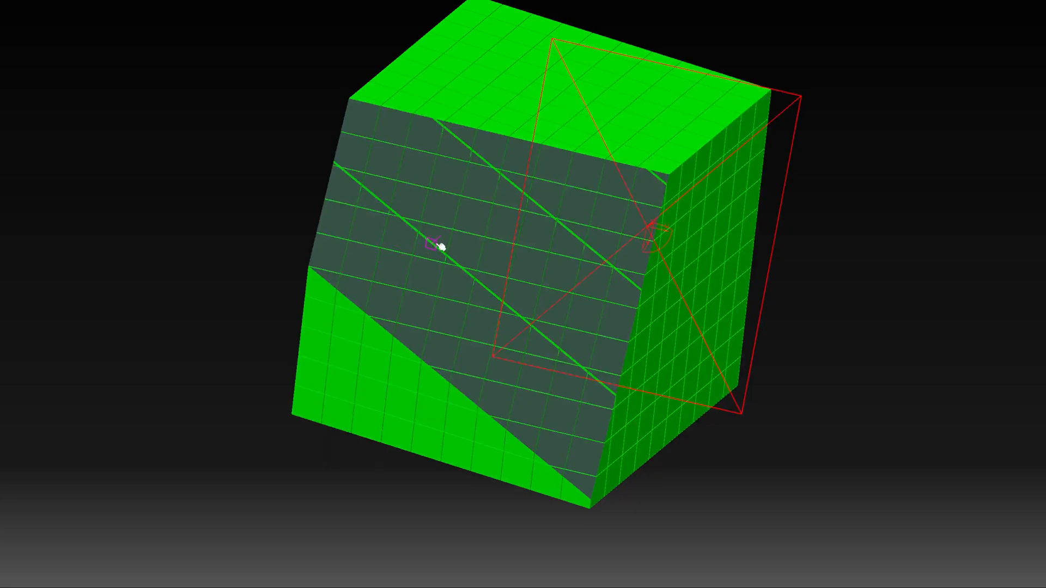
pyautogui.moveTo(574, 219)
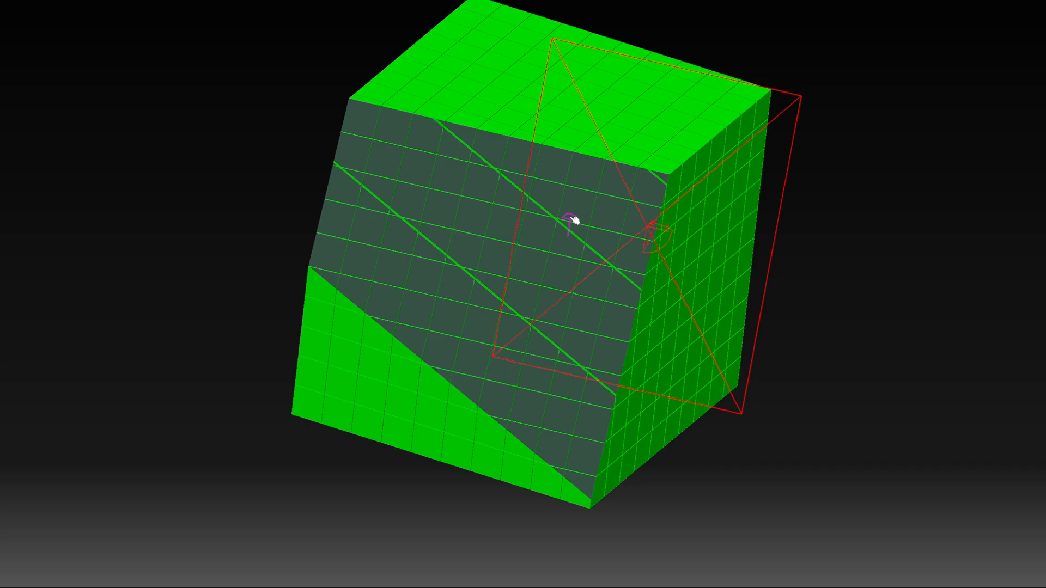
pyautogui.moveTo(516, 219)
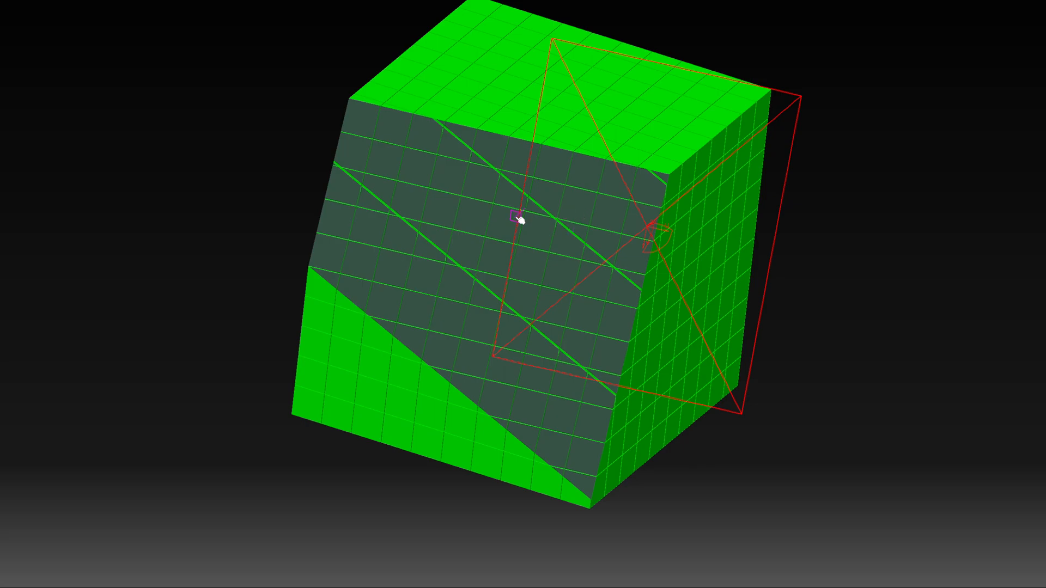
pyautogui.moveTo(397, 270)
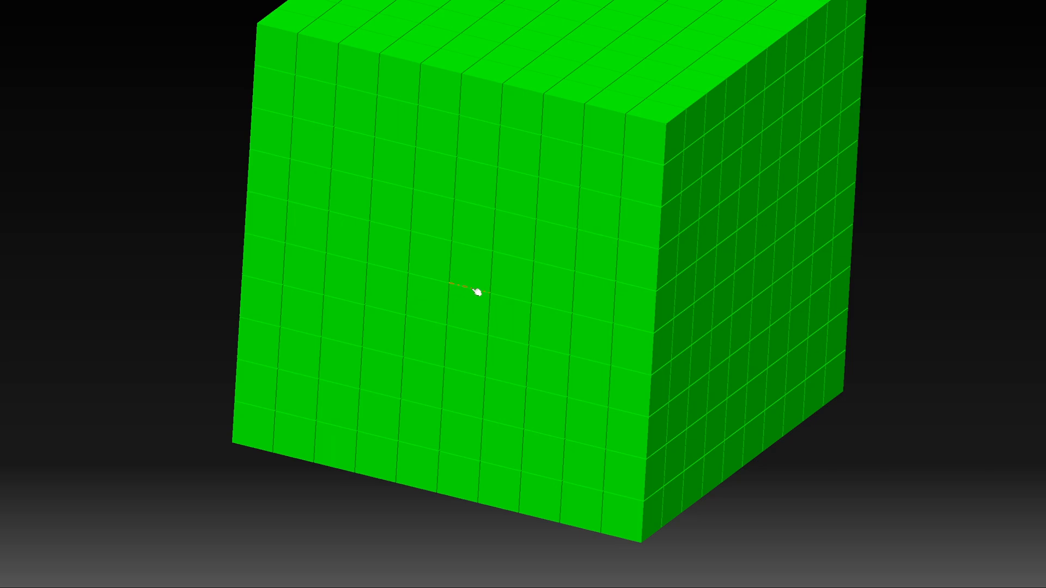
pyautogui.moveTo(488, 296)
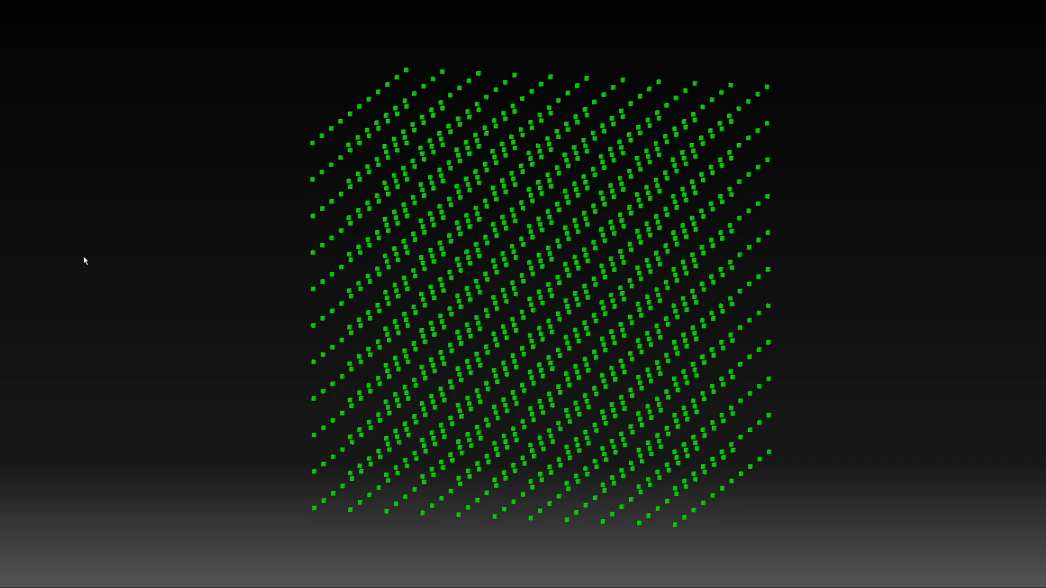
pyautogui.moveTo(94, 268)
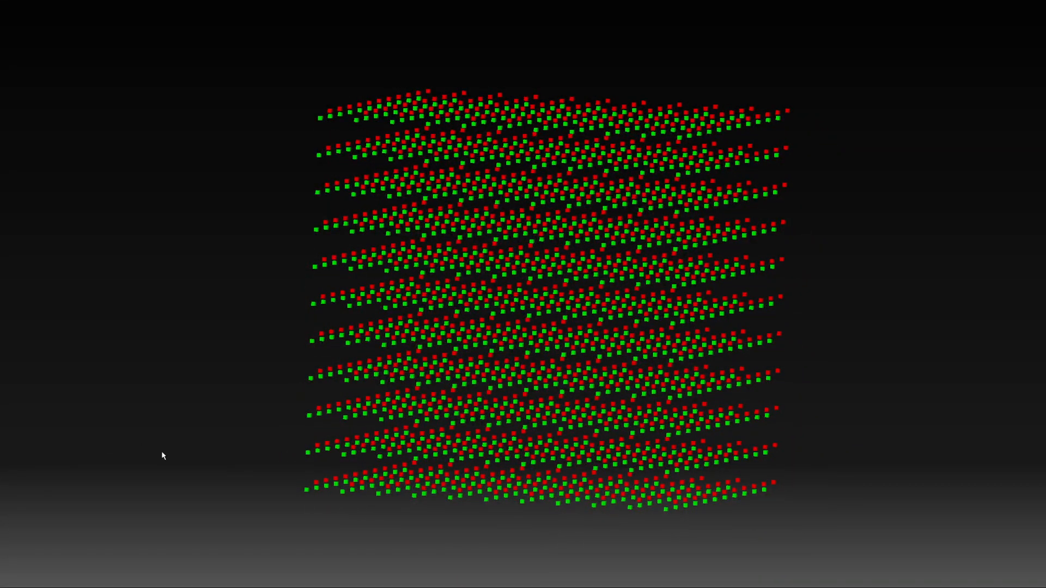
pyautogui.moveTo(211, 440)
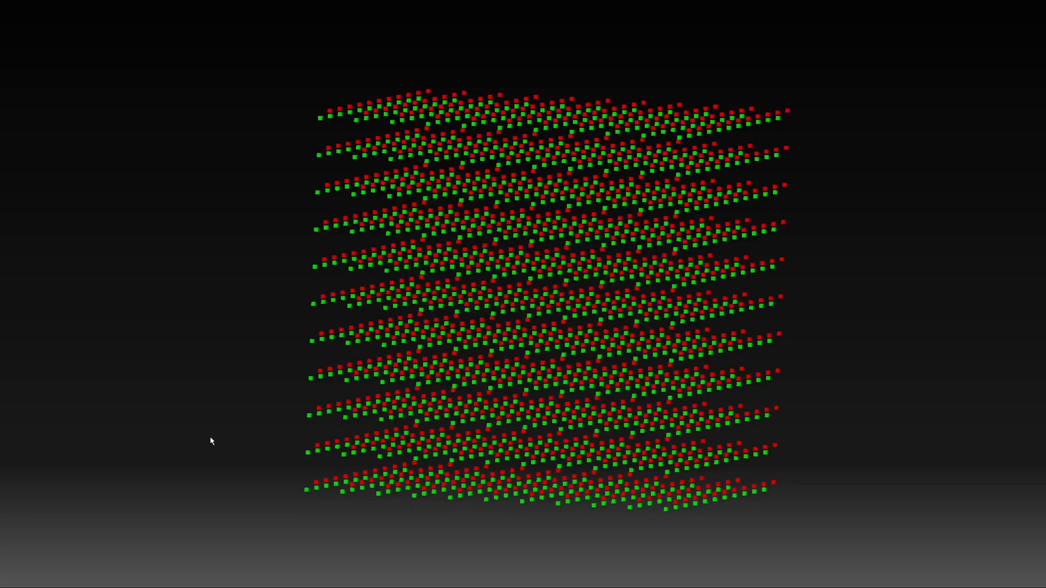
pyautogui.moveTo(222, 440)
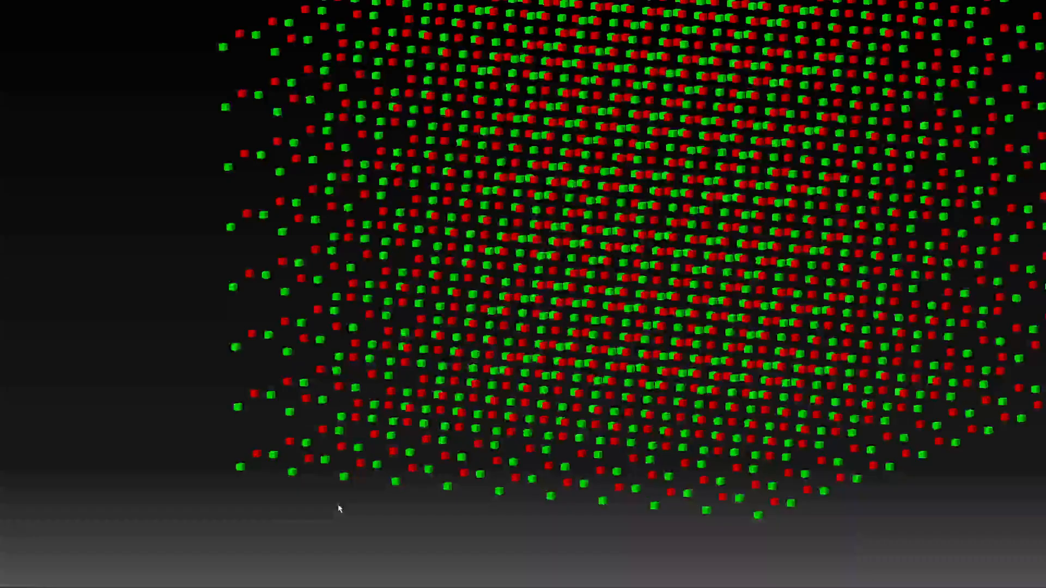
pyautogui.rightClick(336, 509)
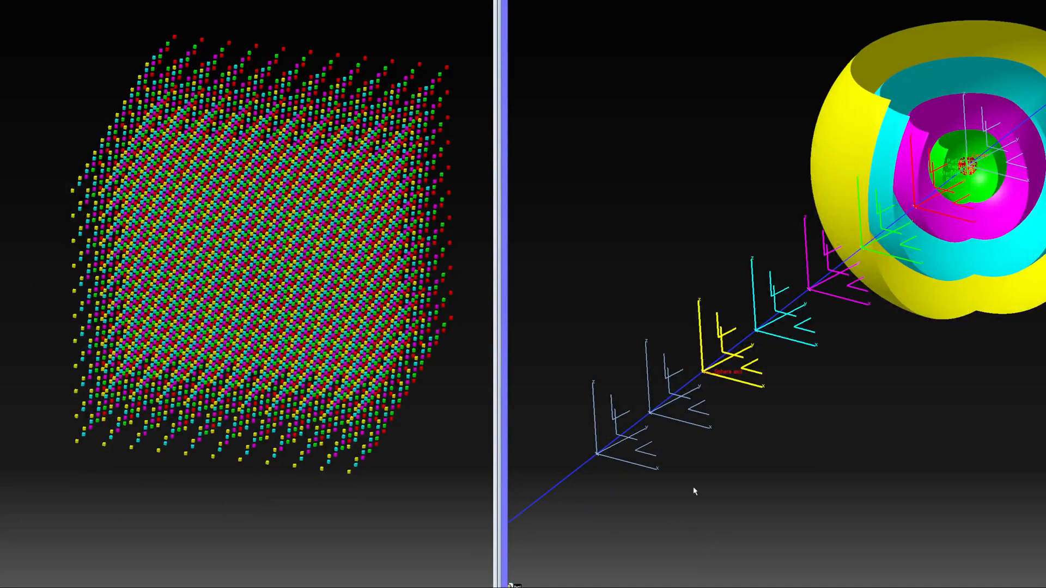
pyautogui.moveTo(672, 375)
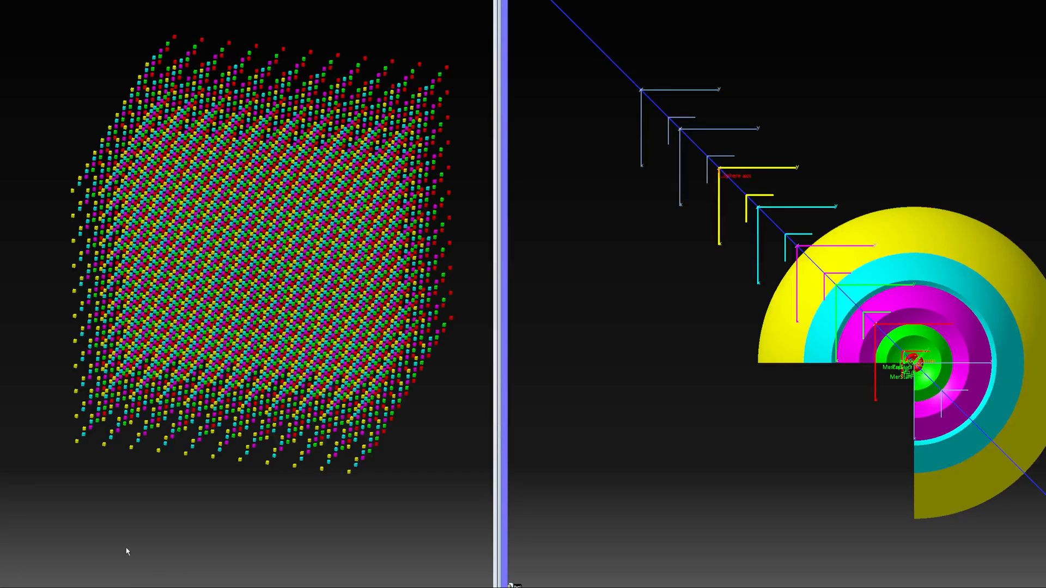
pyautogui.moveTo(198, 505)
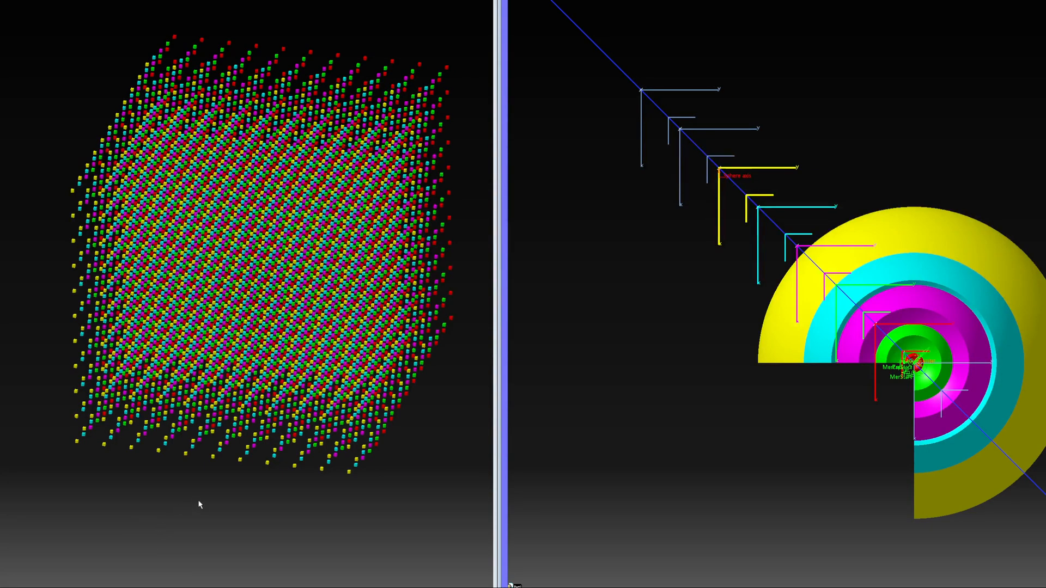